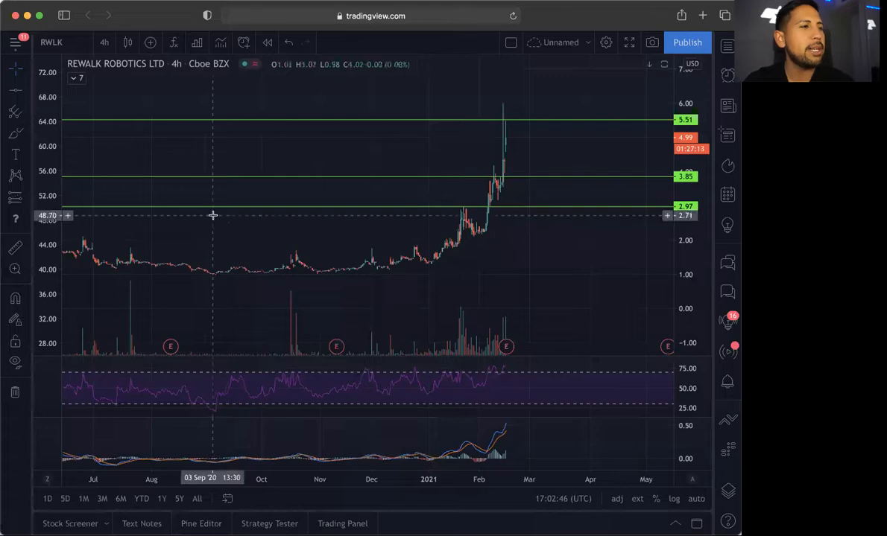
{"action": "mouse_move", "coordinate": [528, 231]}
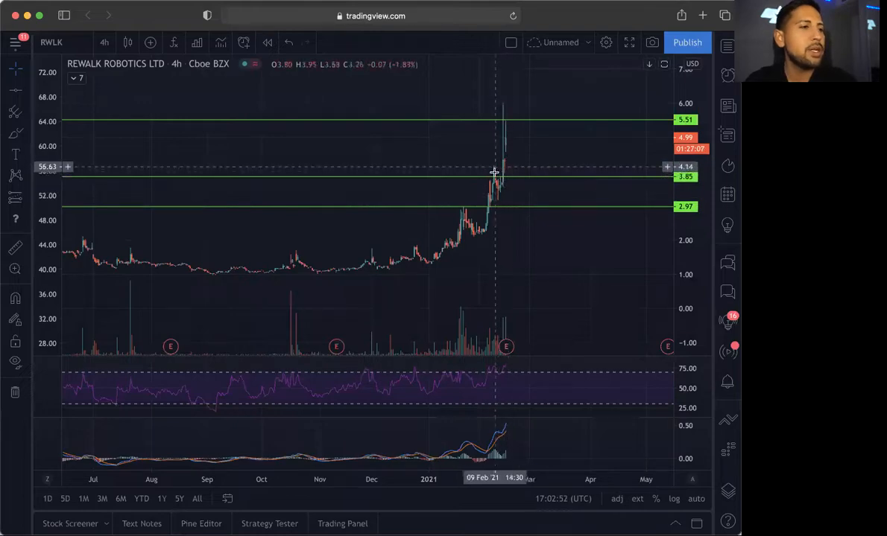
{"action": "mouse_move", "coordinate": [514, 183]}
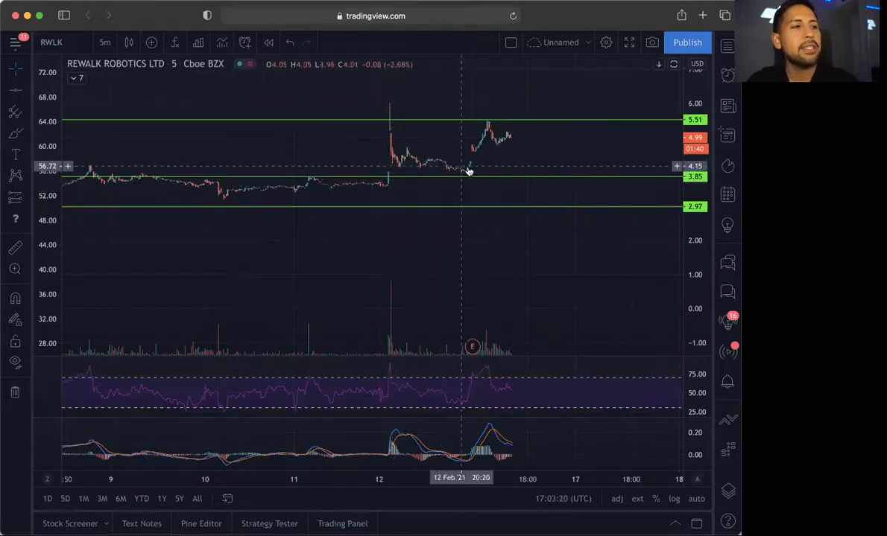
{"action": "mouse_move", "coordinate": [479, 160]}
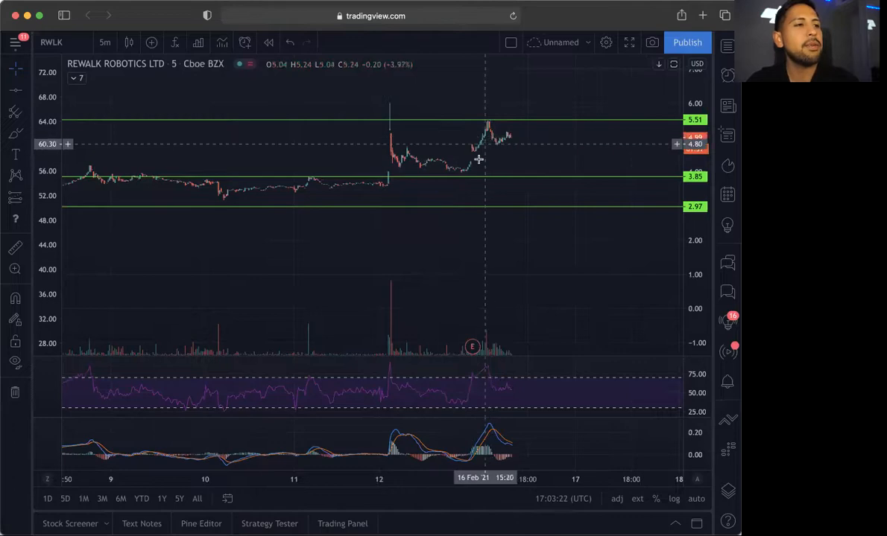
{"action": "mouse_move", "coordinate": [530, 128]}
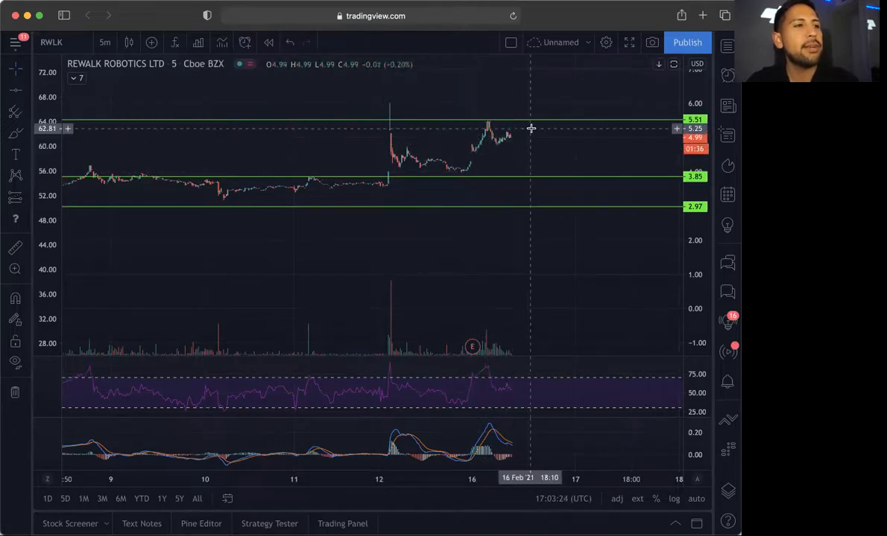
{"action": "mouse_move", "coordinate": [524, 133]}
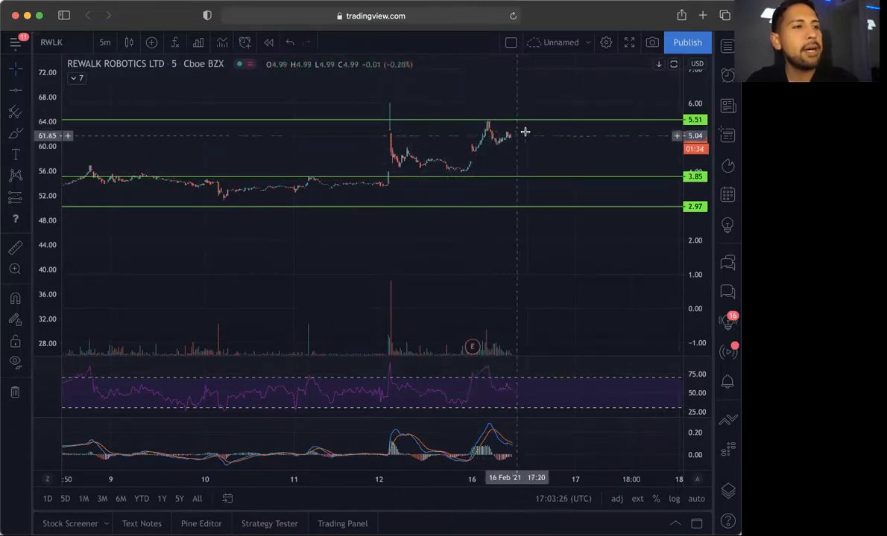